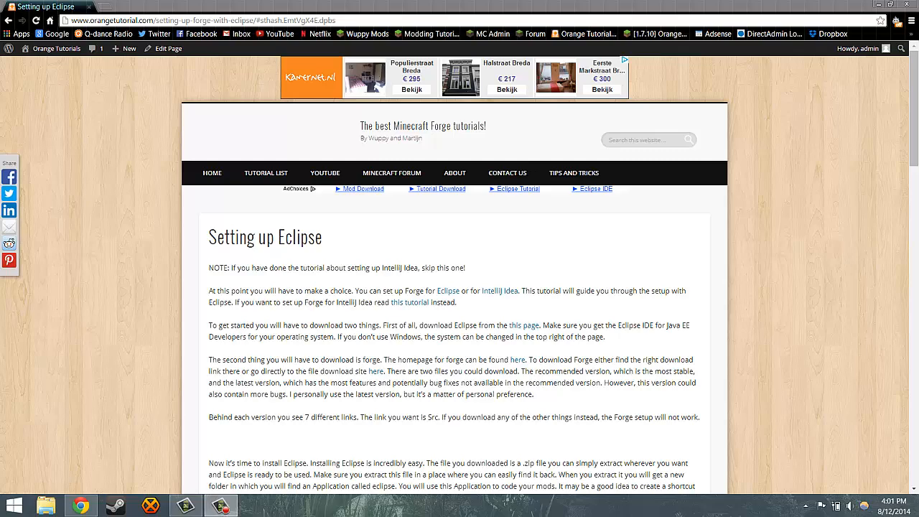
pyautogui.moveTo(229, 286)
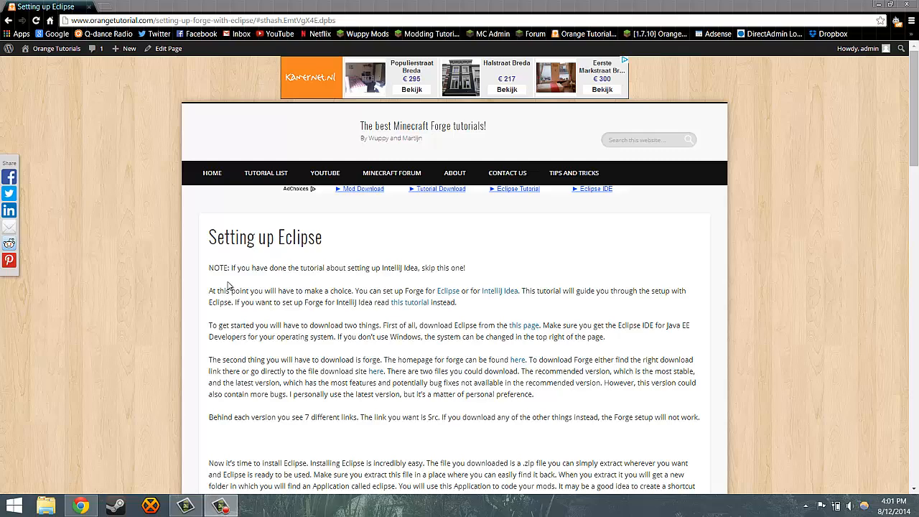
pyautogui.moveTo(333, 370)
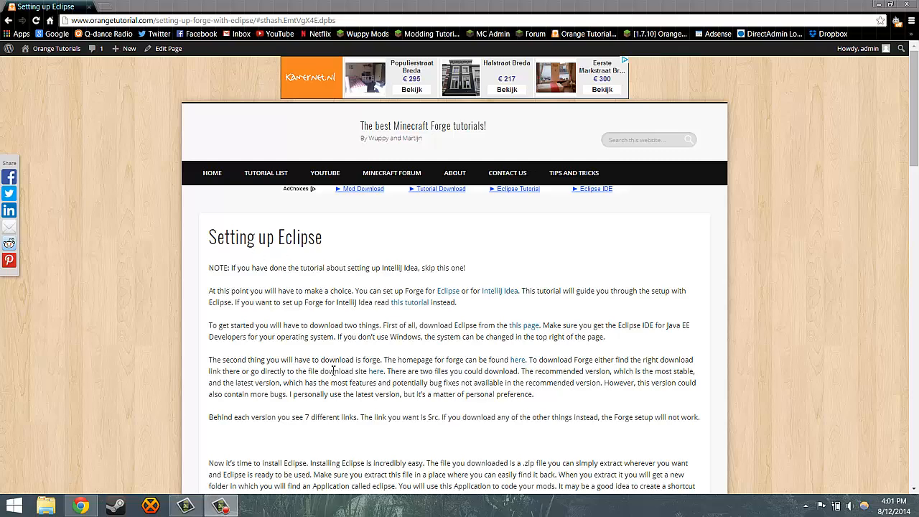
pyautogui.moveTo(350, 319)
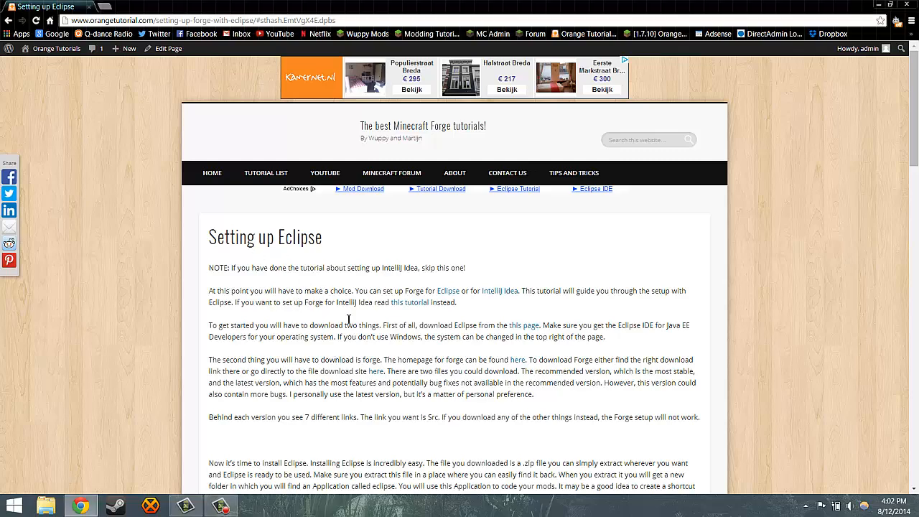
pyautogui.moveTo(351, 264)
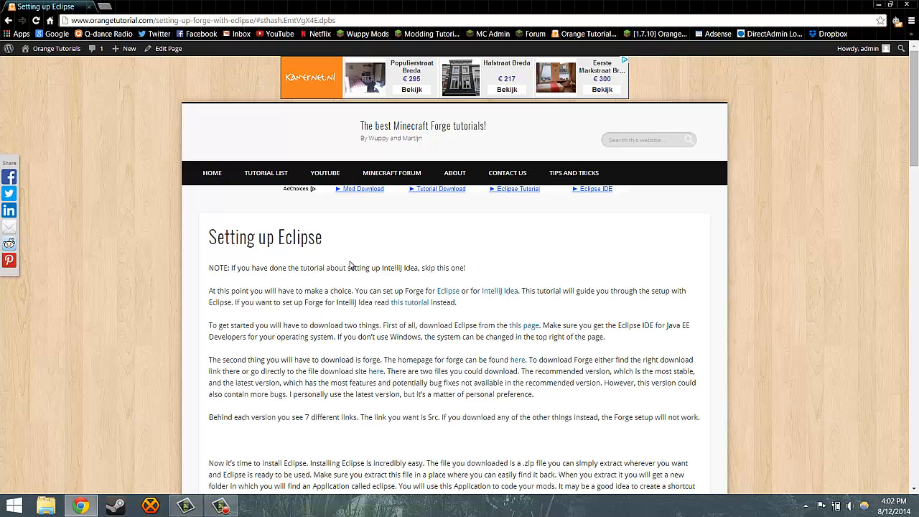
pyautogui.moveTo(342, 355)
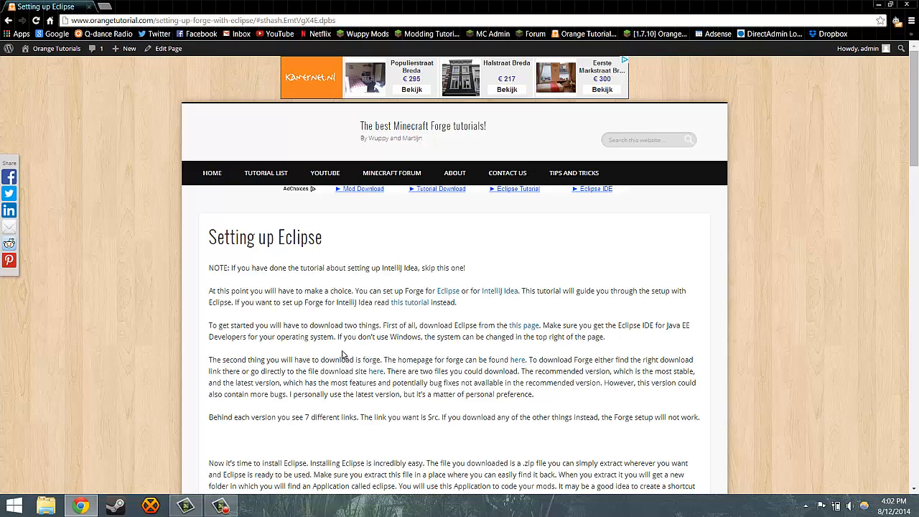
pyautogui.moveTo(342, 345)
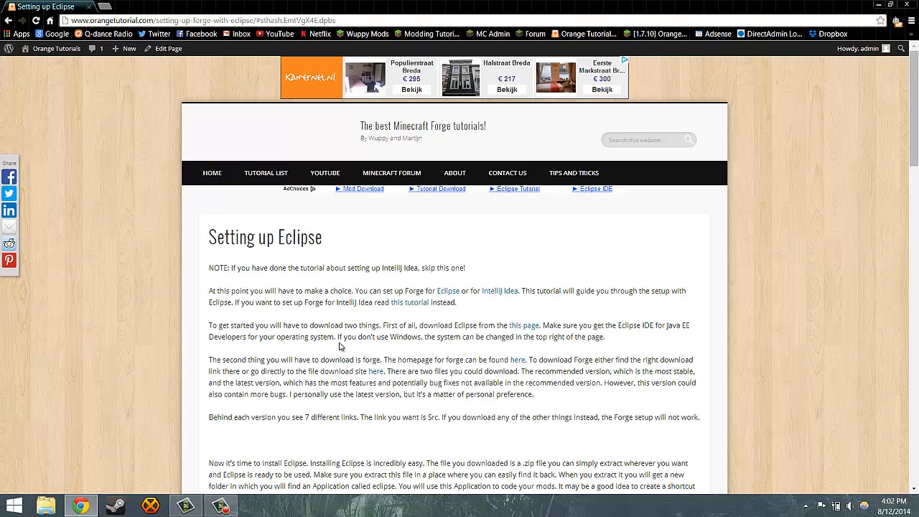
pyautogui.moveTo(658, 301)
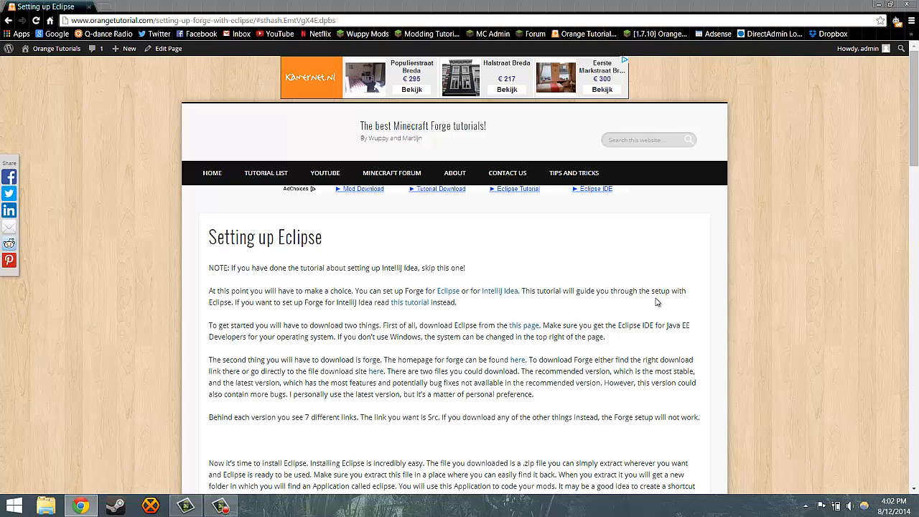
pyautogui.moveTo(636, 316)
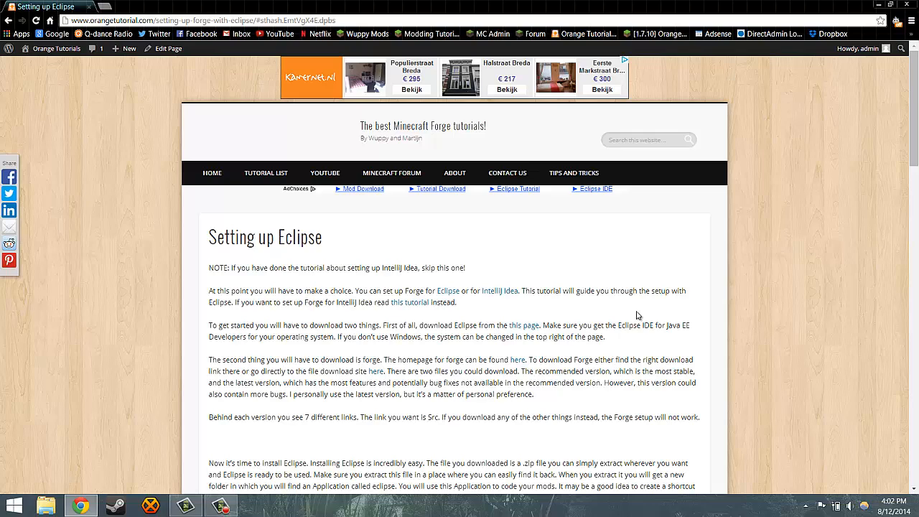
pyautogui.moveTo(632, 311)
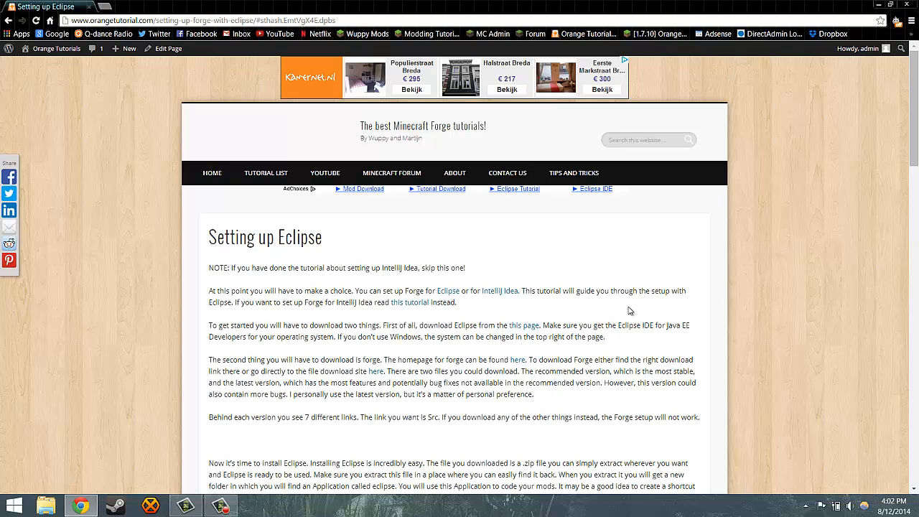
pyautogui.moveTo(497, 361)
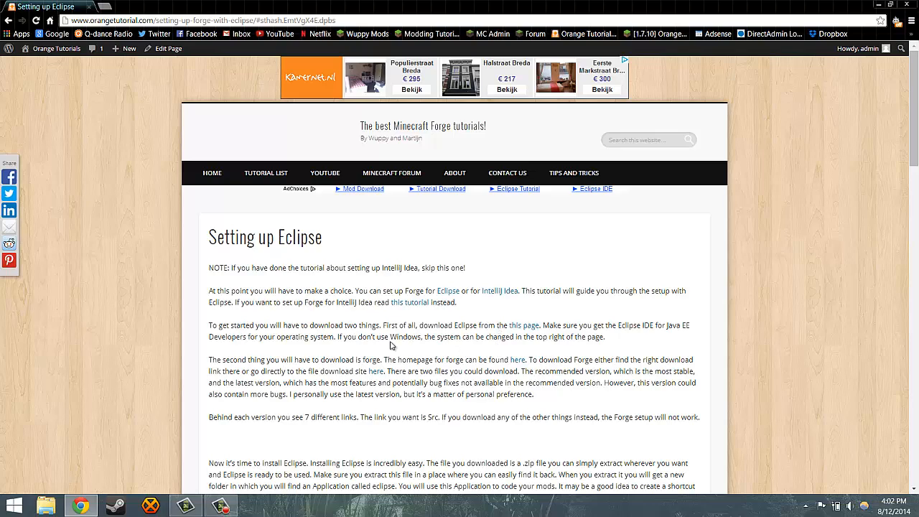
pyautogui.moveTo(544, 328)
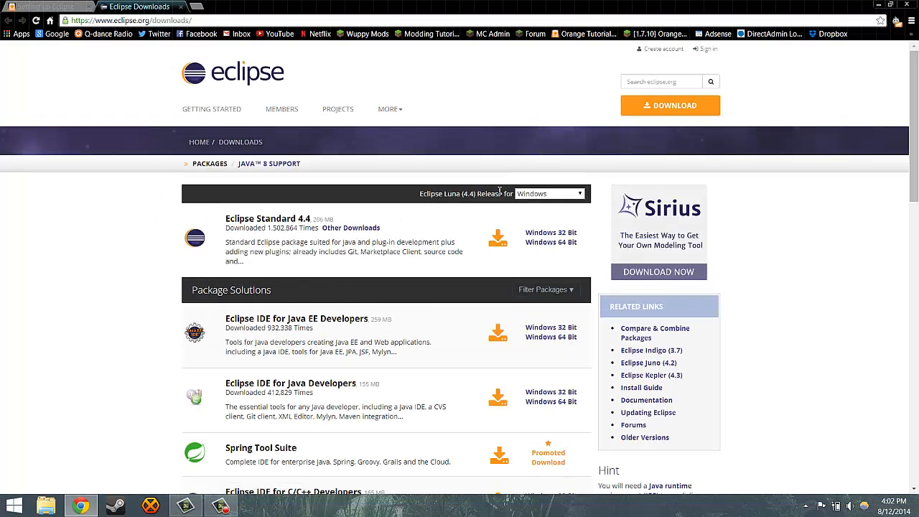
# Step: Note the Eclipse IDE for Java EE Developers package, then return to the Setting up Eclipse tutorial
pyautogui.click(549, 193)
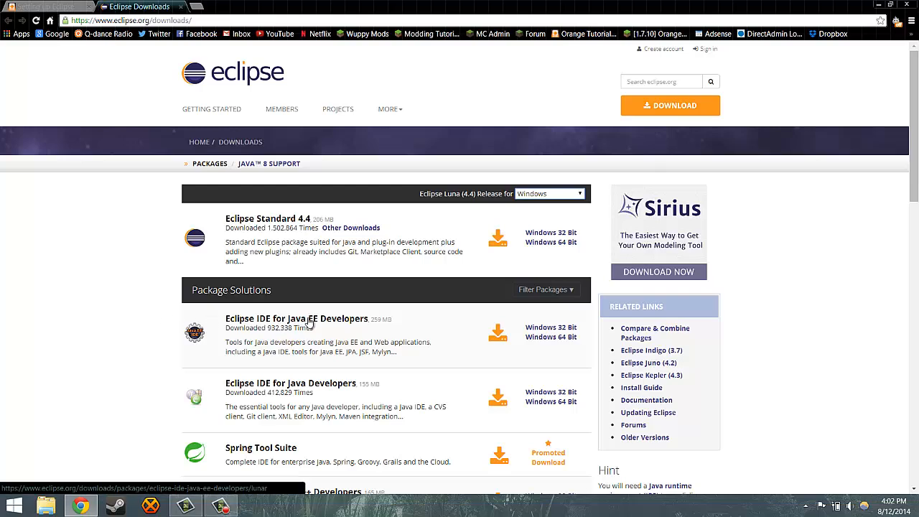
pyautogui.click(49, 5)
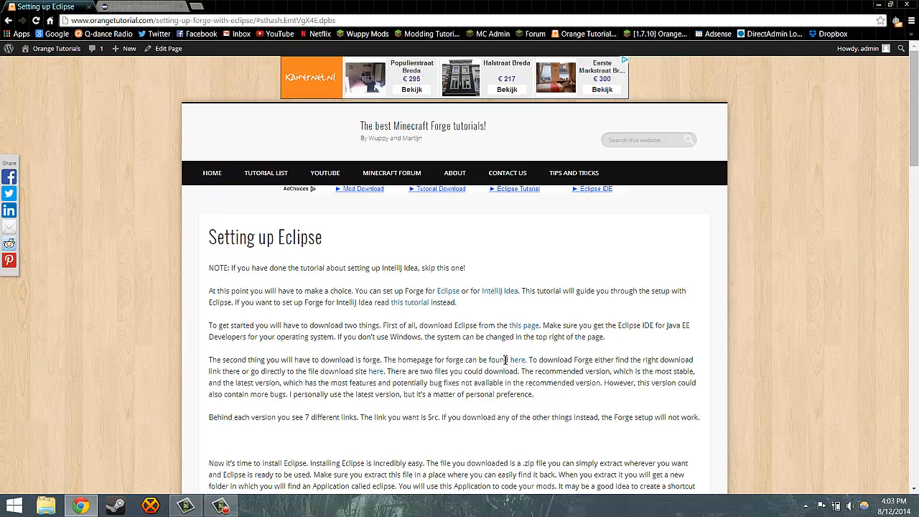
# Step: Follow the tutorial's 'here' link to the Minecraft Forge 1.7.10 downloads page, then minimize the browser
pyautogui.click(517, 359)
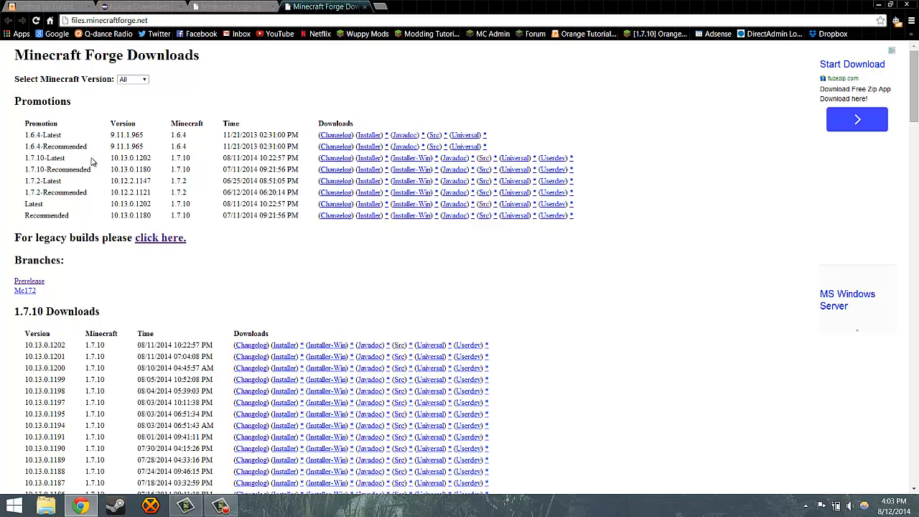
pyautogui.moveTo(66, 170)
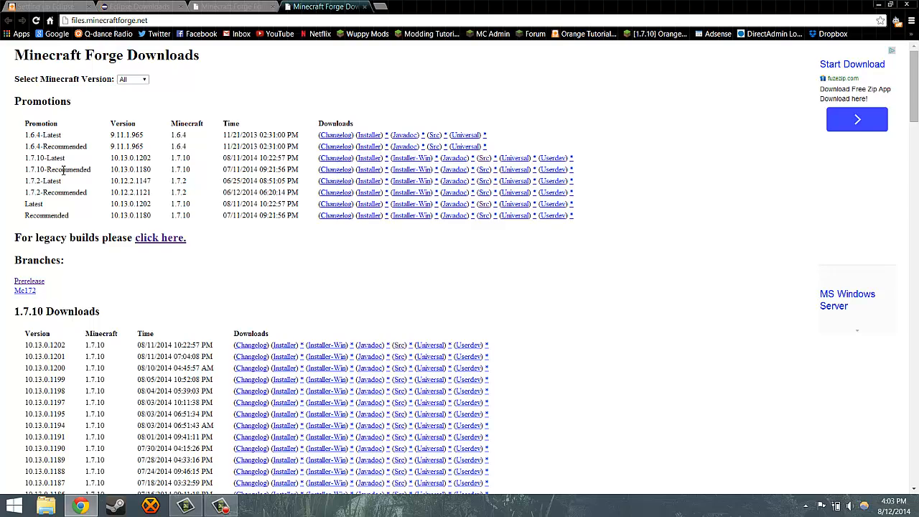
pyautogui.moveTo(66, 161)
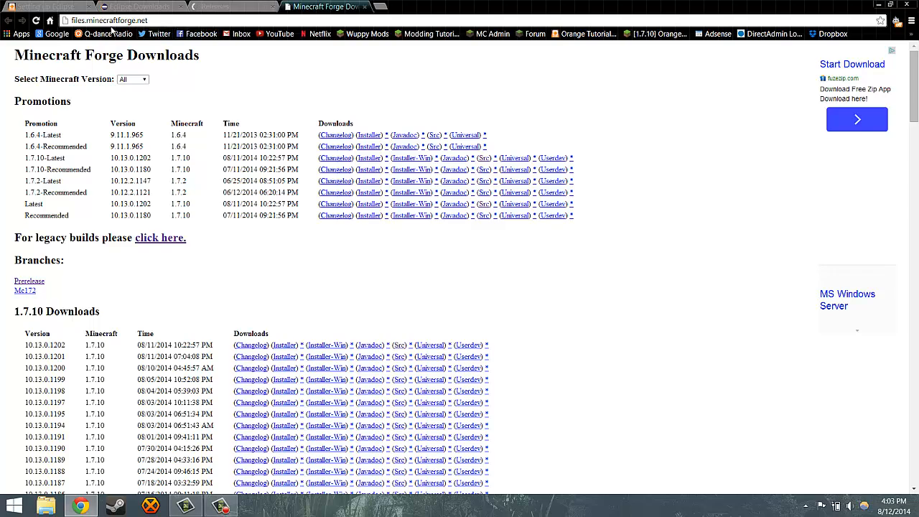
pyautogui.click(212, 6)
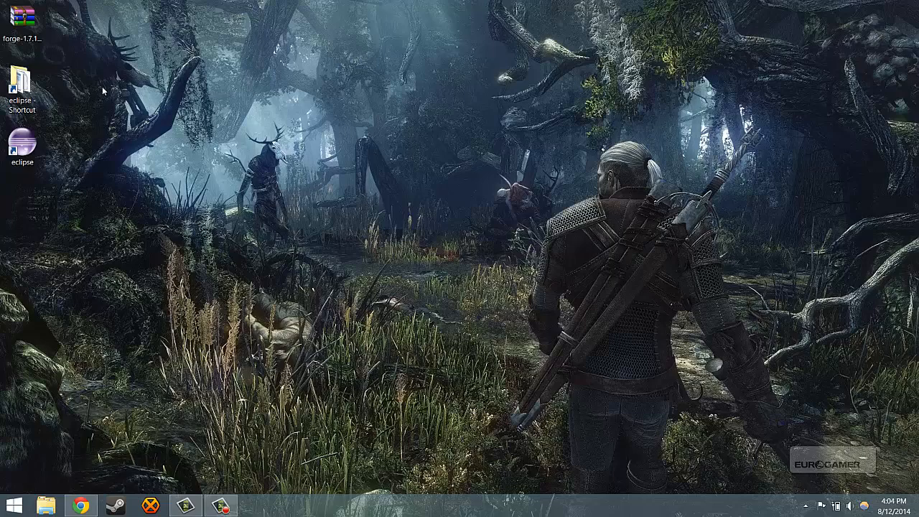
pyautogui.moveTo(21, 79)
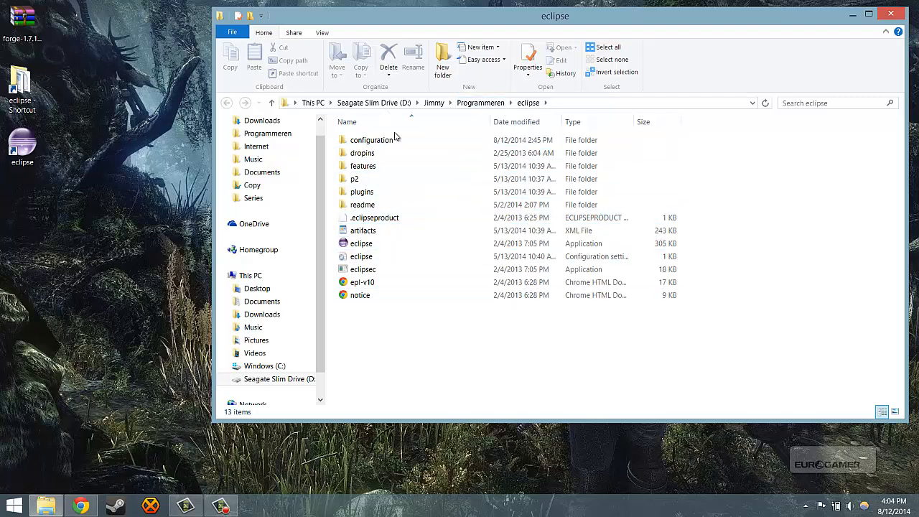
# Step: Browse the D:\Jimmy\Programmeren\eclipse folder including the eclipse application, then close the window
pyautogui.click(362, 256)
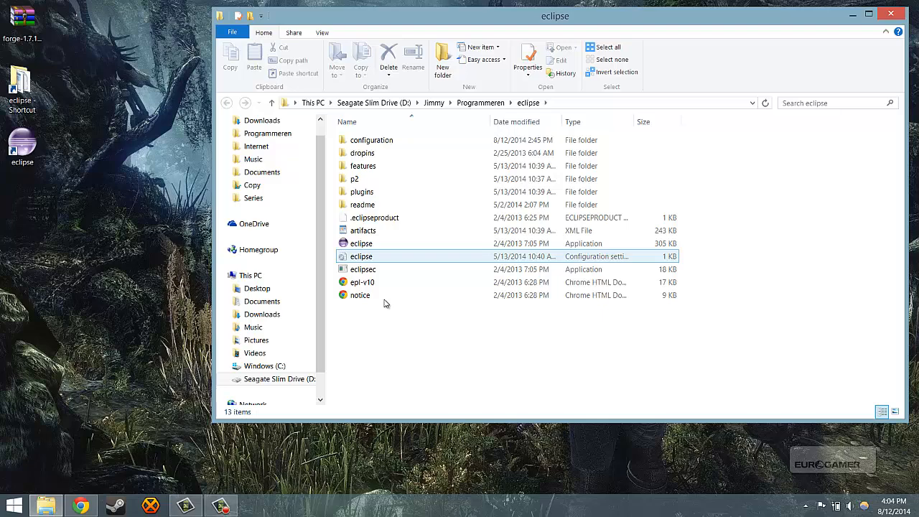
pyautogui.moveTo(444, 243)
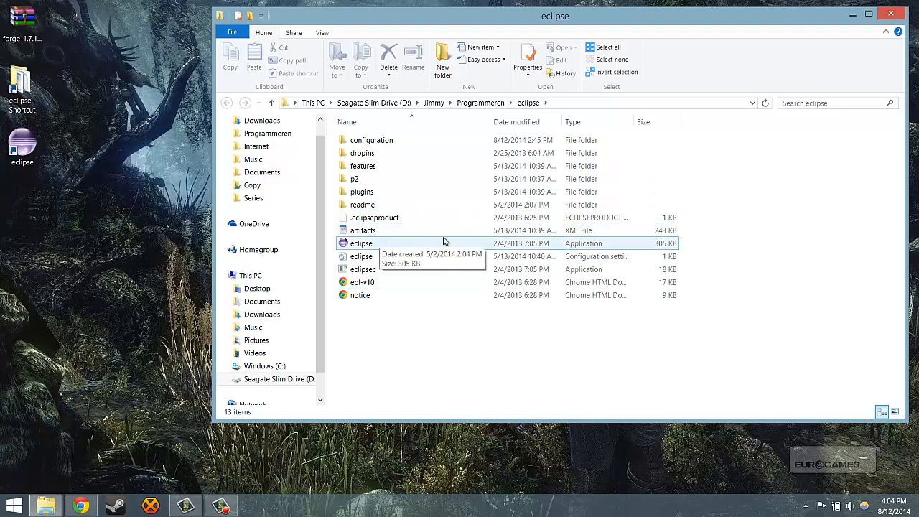
pyautogui.moveTo(563, 250)
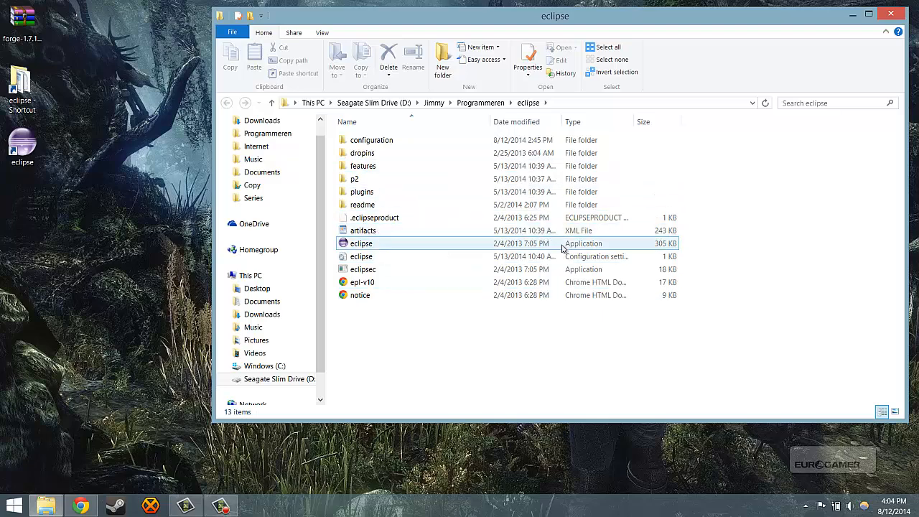
pyautogui.click(373, 217)
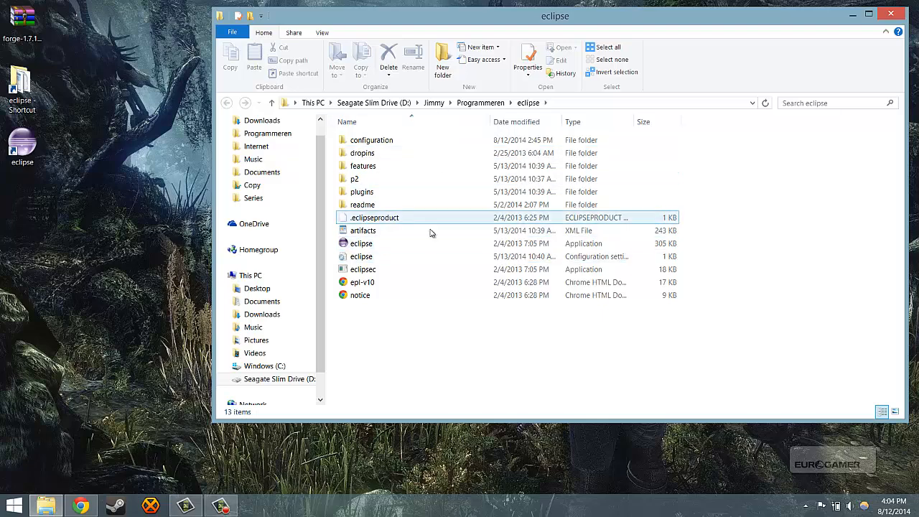
pyautogui.click(362, 242)
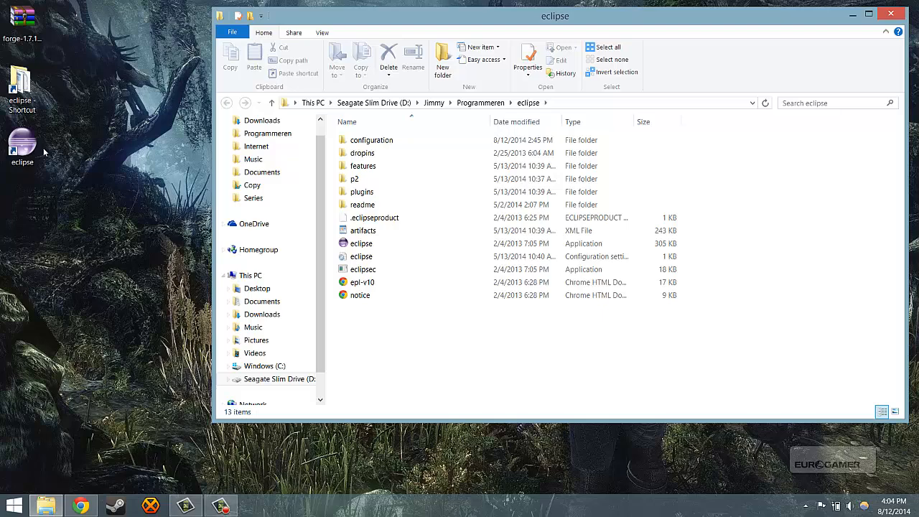
pyautogui.click(853, 15)
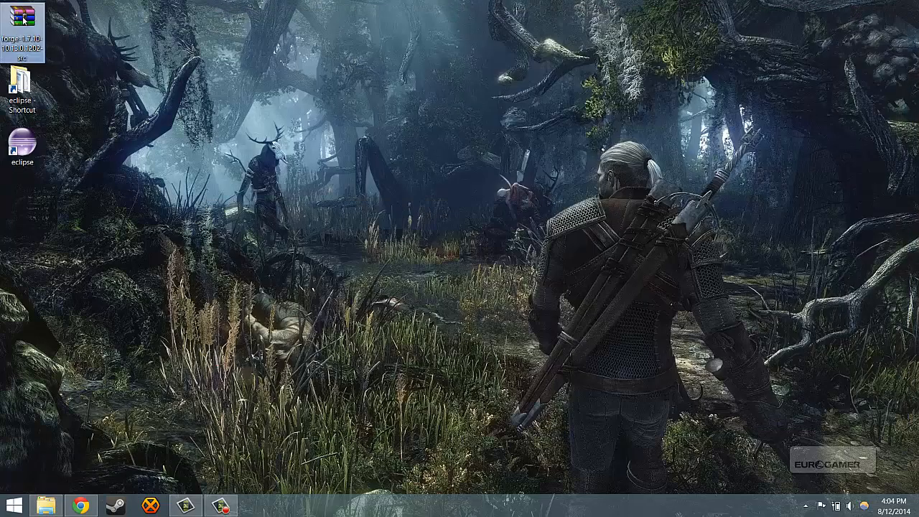
pyautogui.moveTo(23, 25)
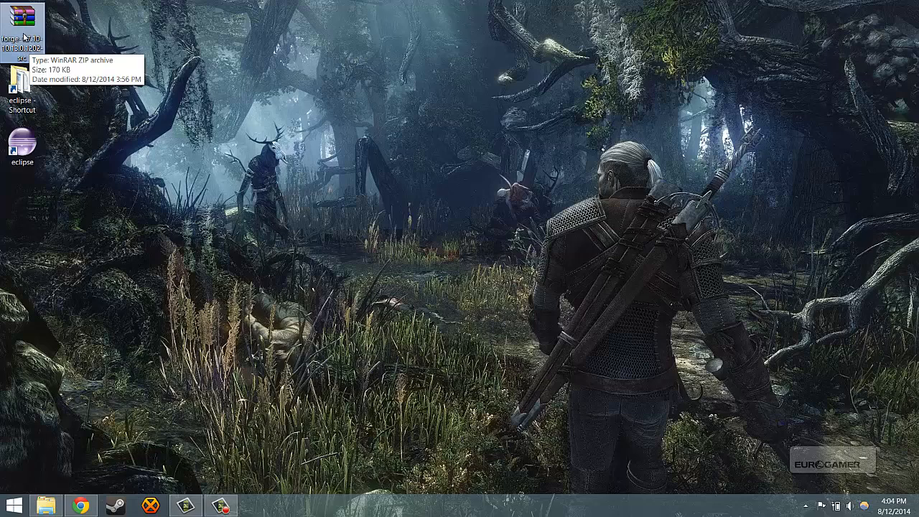
# Step: Extract the forge-1.7.10-10.13.0.1202-src zip onto the desktop as a forge folder
pyautogui.rightClick(22, 22)
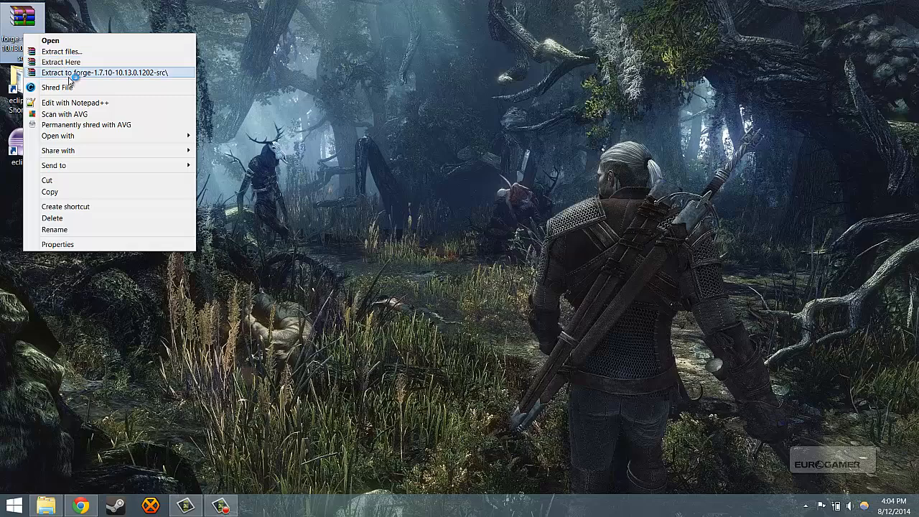
pyautogui.click(86, 72)
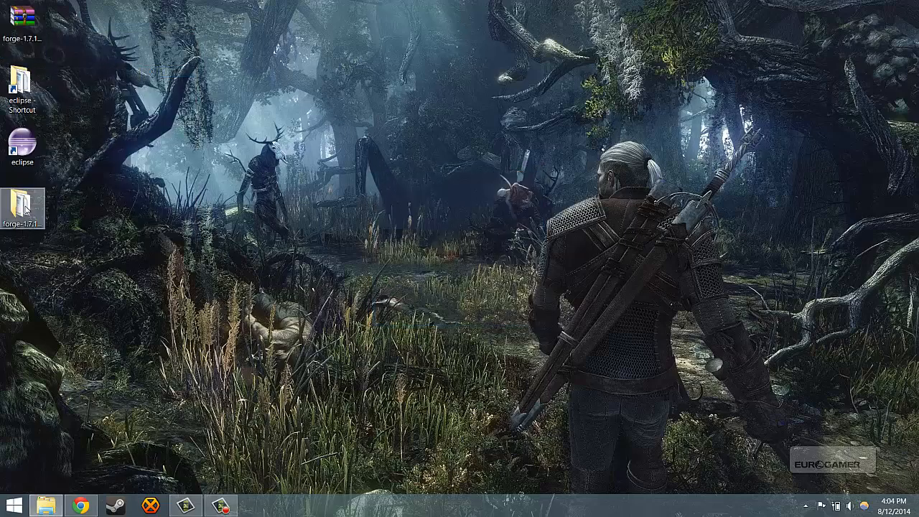
# Step: Enter the extracted forge-1.7.10-10.13.0.1202-src folder and bring up its Shift+right-click folder actions
pyautogui.doubleClick(22, 208)
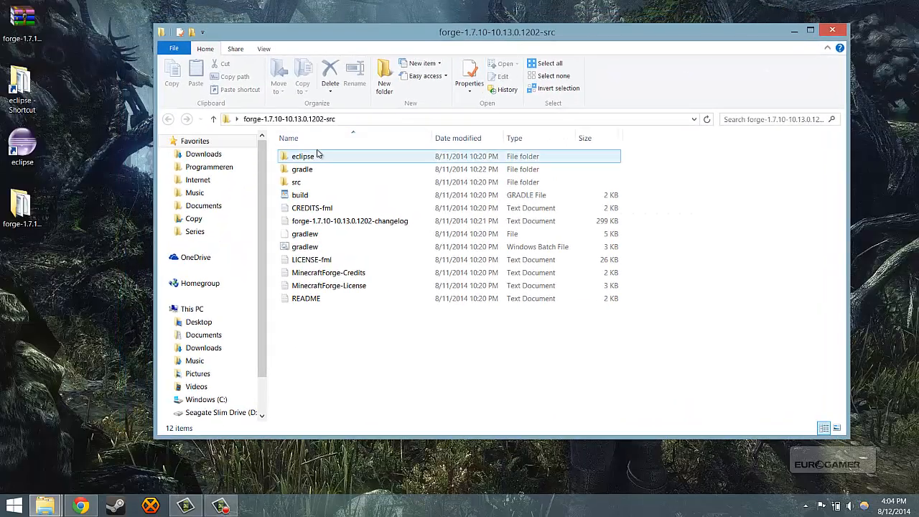
pyautogui.click(305, 247)
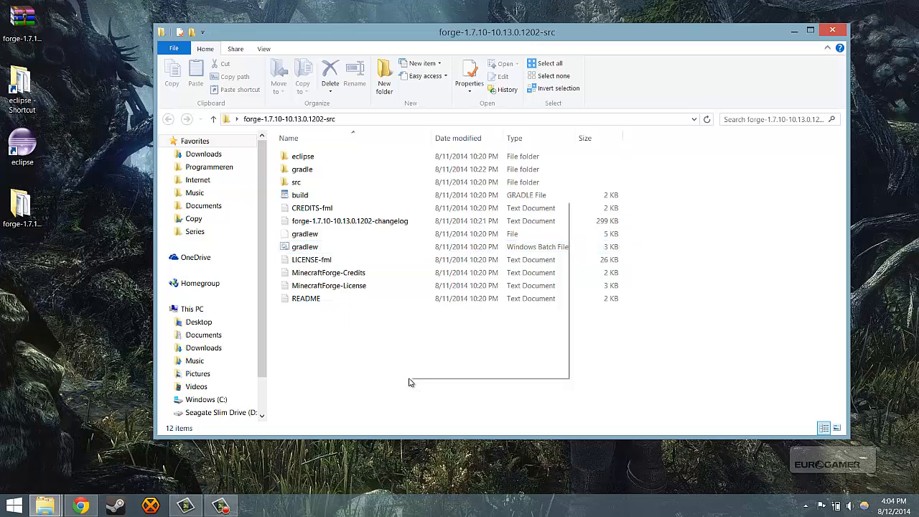
pyautogui.rightClick(410, 382)
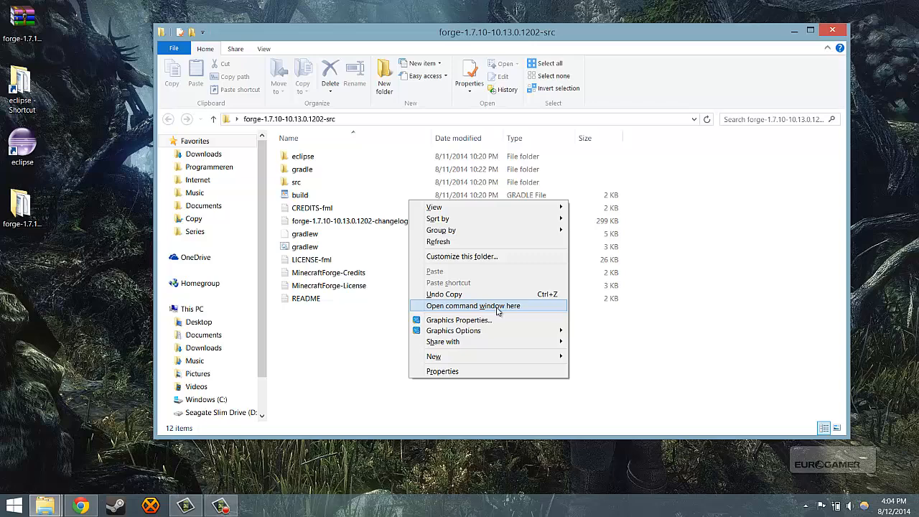
# Step: Run gradlew setupDecompWorkspace eclipse --refresh-dependencies in a command window there until BUILD SUCCESSFUL
pyautogui.click(474, 305)
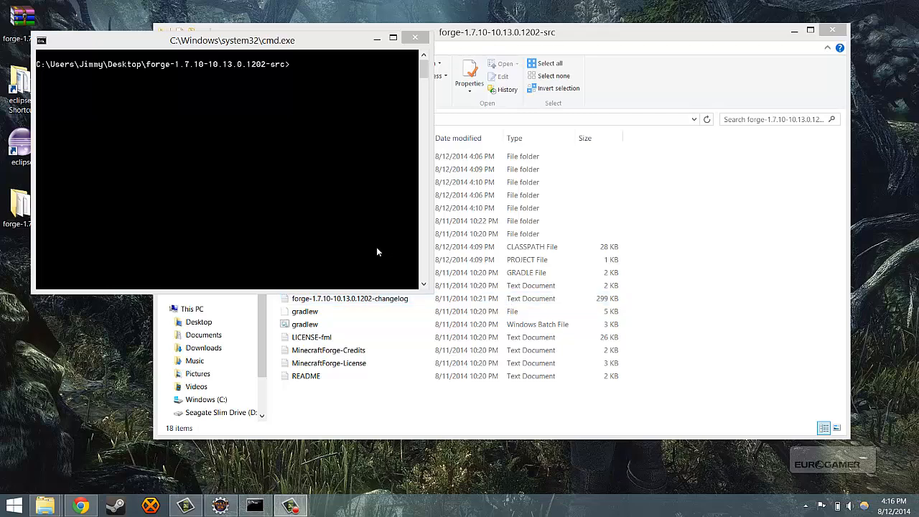
pyautogui.click(304, 324)
pyautogui.write('gradlew setupDecompWorkspace eclipse ')
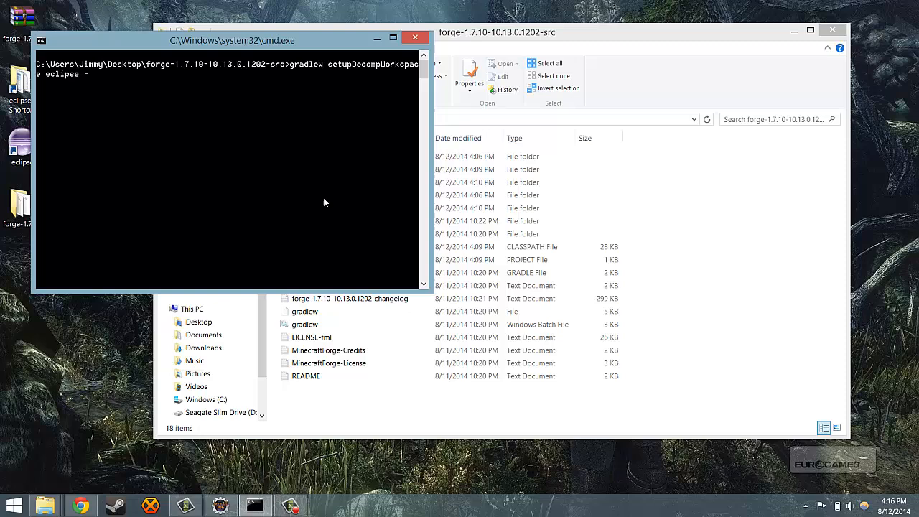
pyautogui.write('--refres')
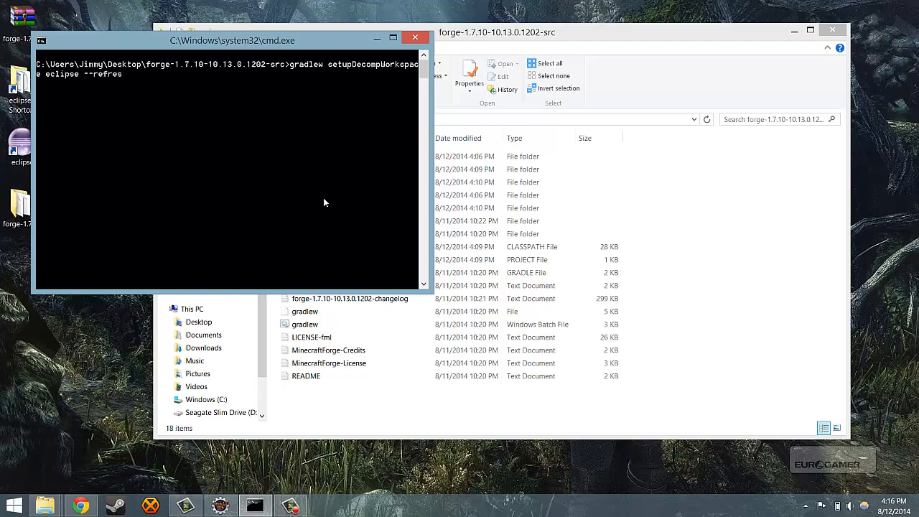
pyautogui.write('h-d')
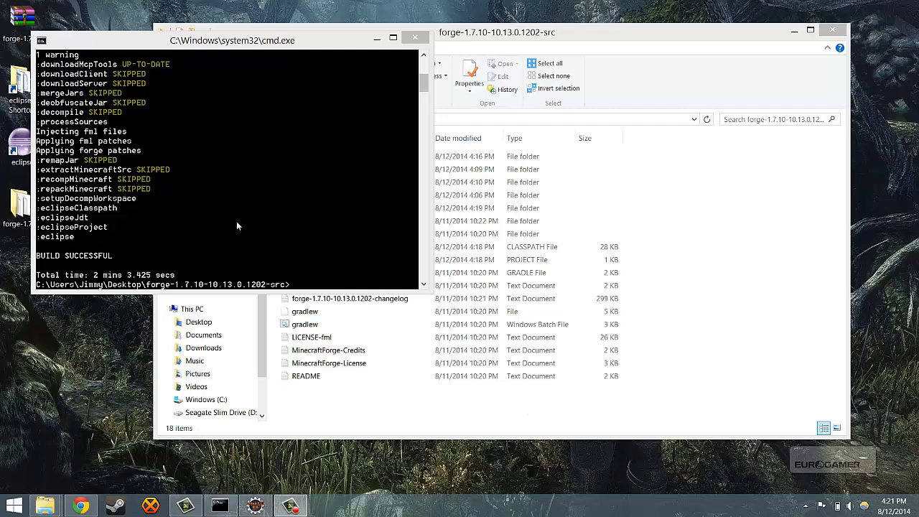
pyautogui.moveTo(238, 188)
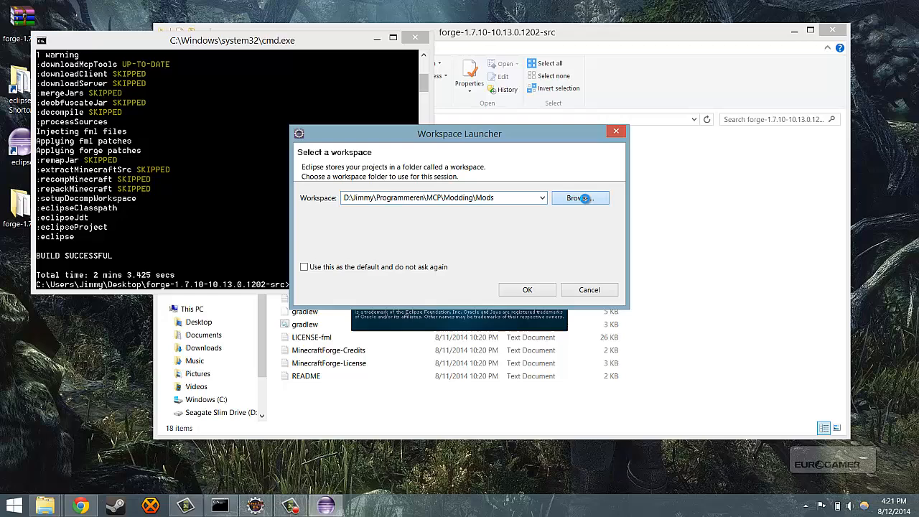
# Step: Choose Desktop > forge-1.7.10-10.13.0.1202-src > eclipse as the workspace and start Eclipse
pyautogui.click(580, 198)
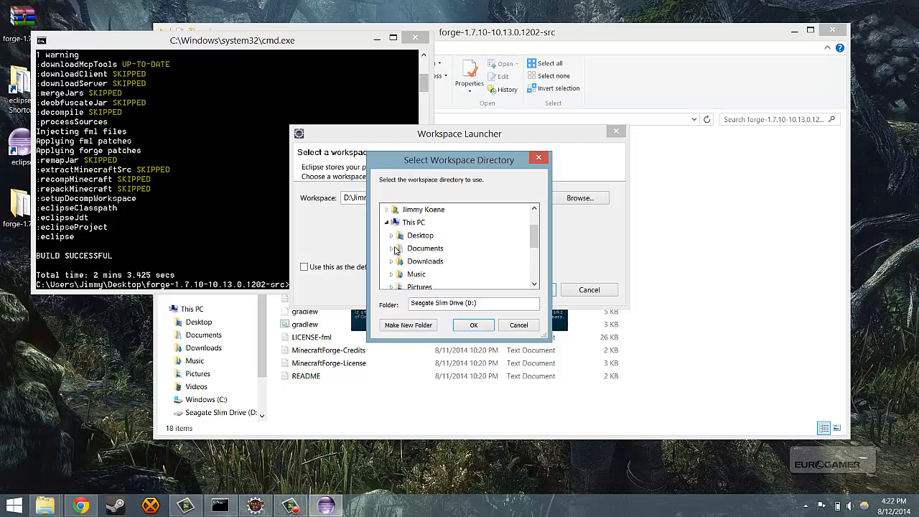
pyautogui.click(390, 236)
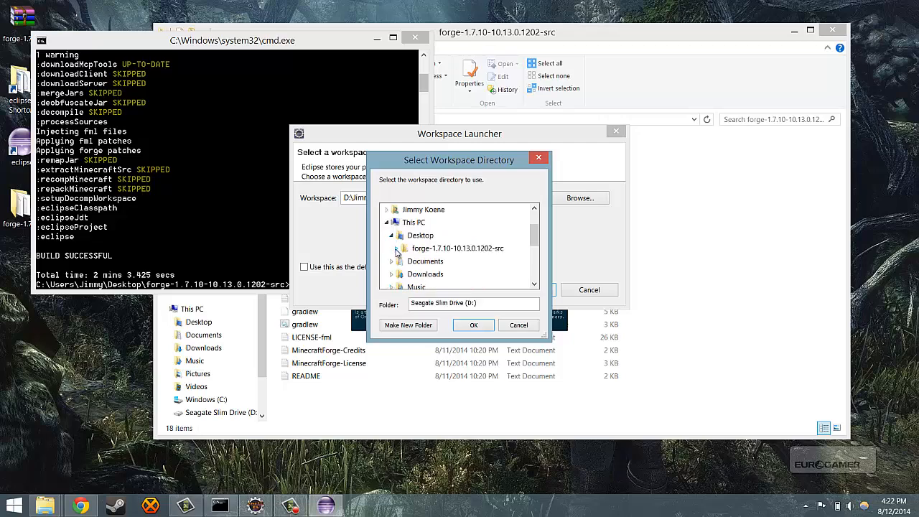
pyautogui.moveTo(456, 247)
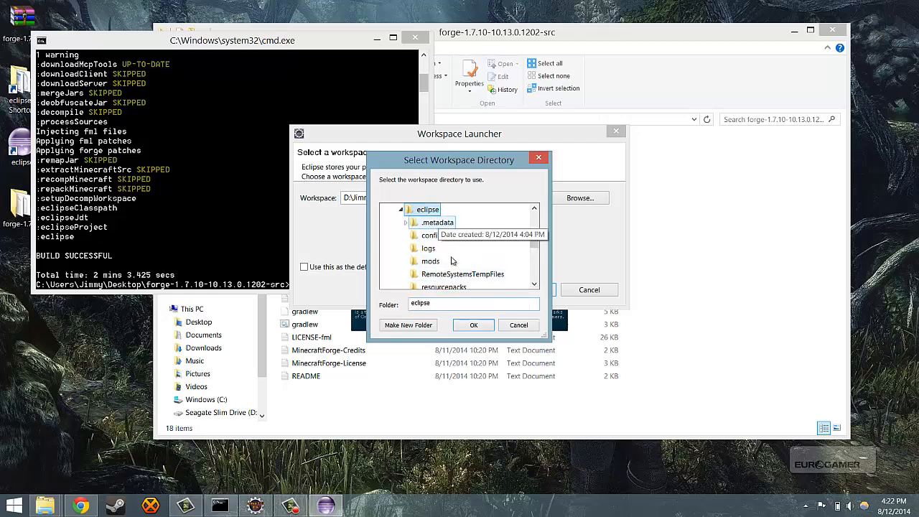
pyautogui.click(473, 325)
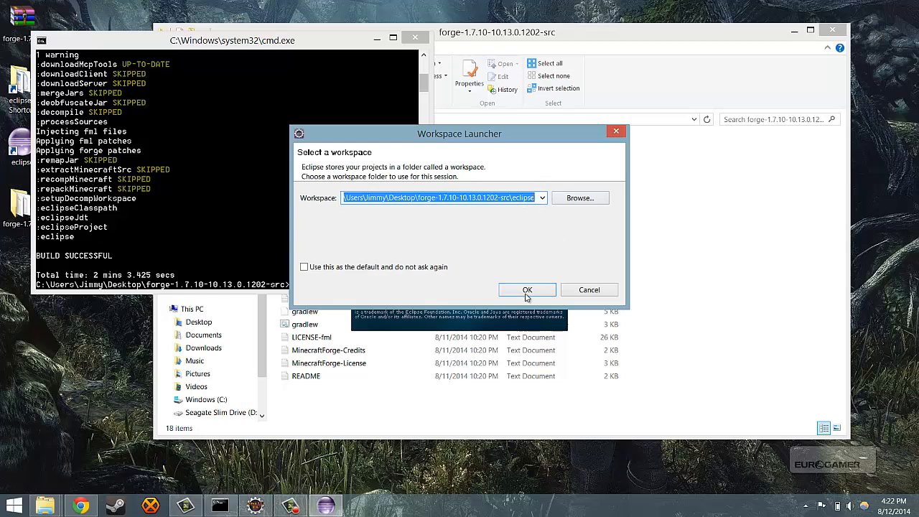
pyautogui.click(527, 290)
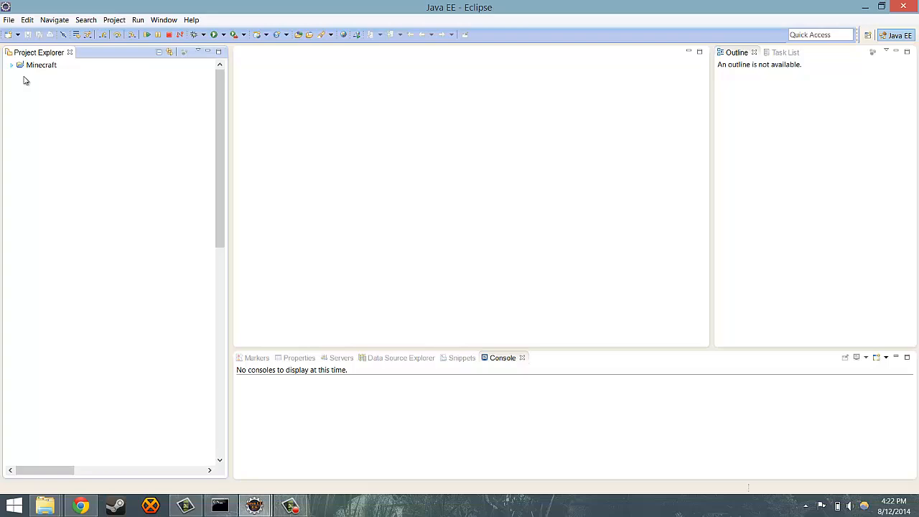
# Step: Expand Minecraft > src/main/java > com.example.examplemod, view ExampleMod.java, and check the Markers list
pyautogui.click(11, 65)
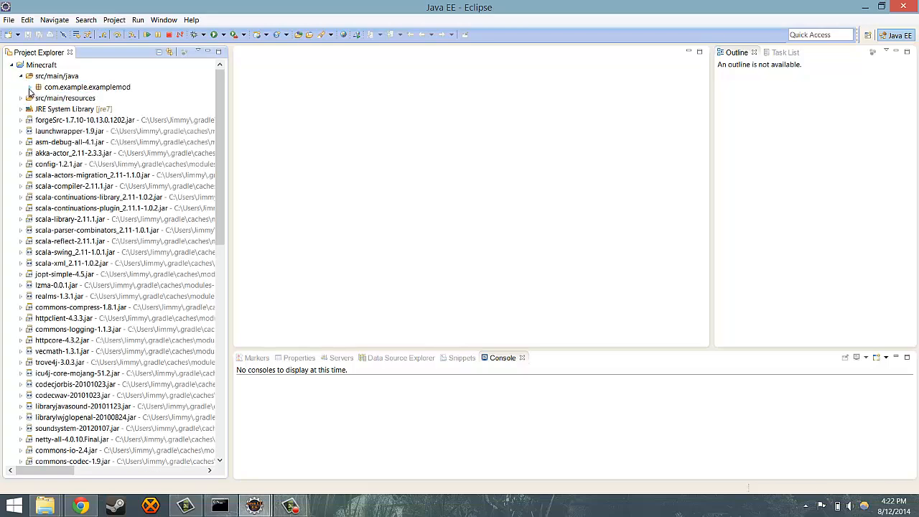
pyautogui.click(38, 87)
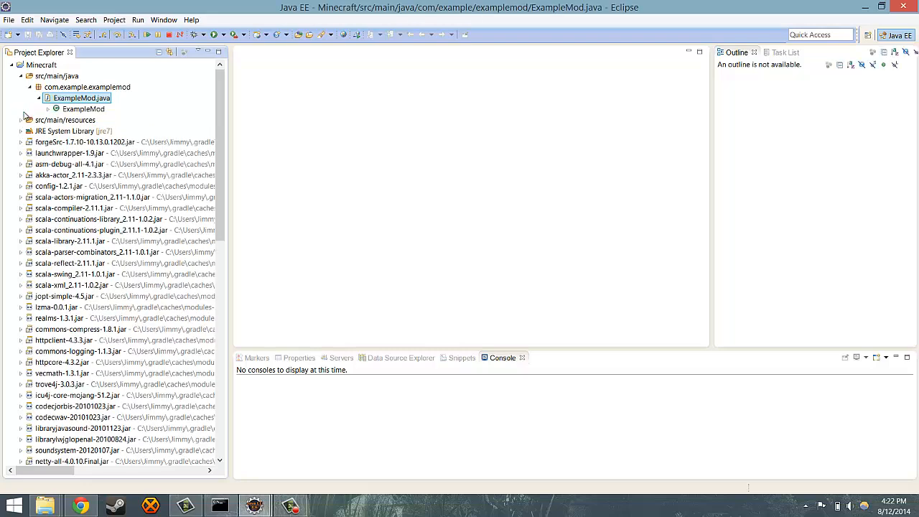
pyautogui.doubleClick(81, 98)
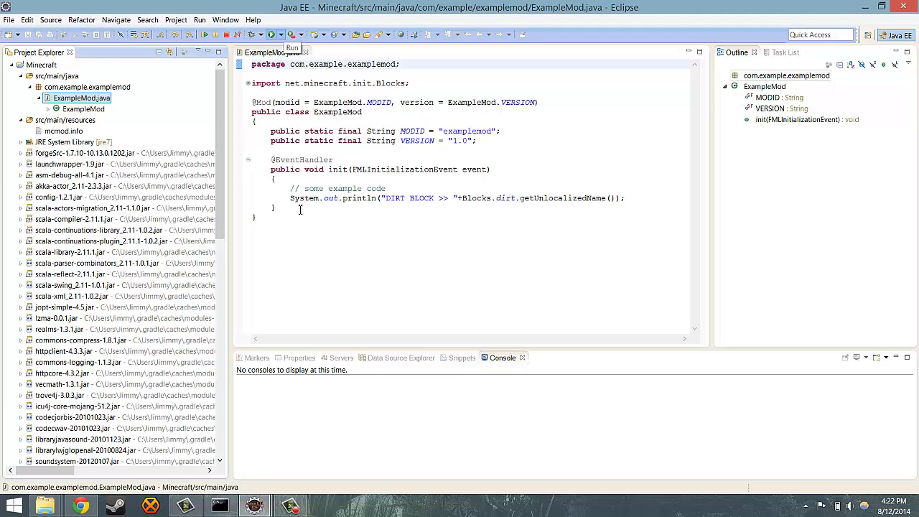
pyautogui.click(787, 75)
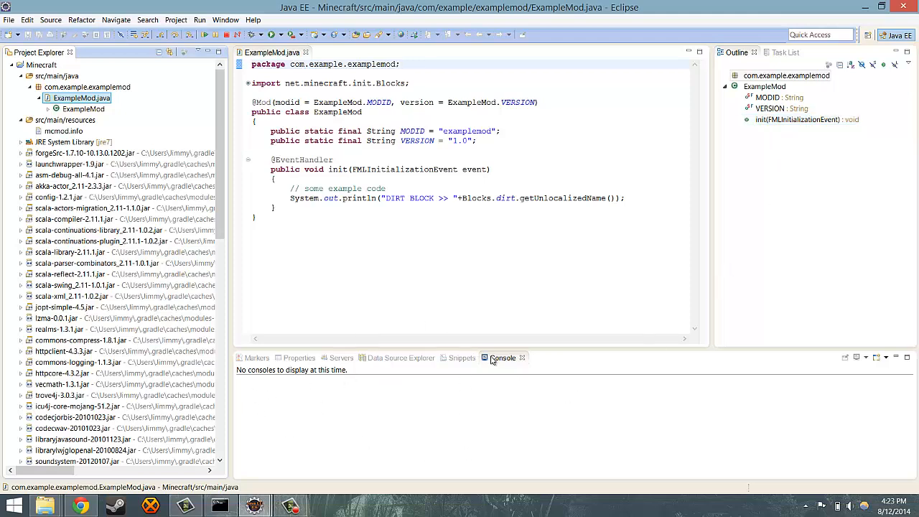
pyautogui.click(255, 358)
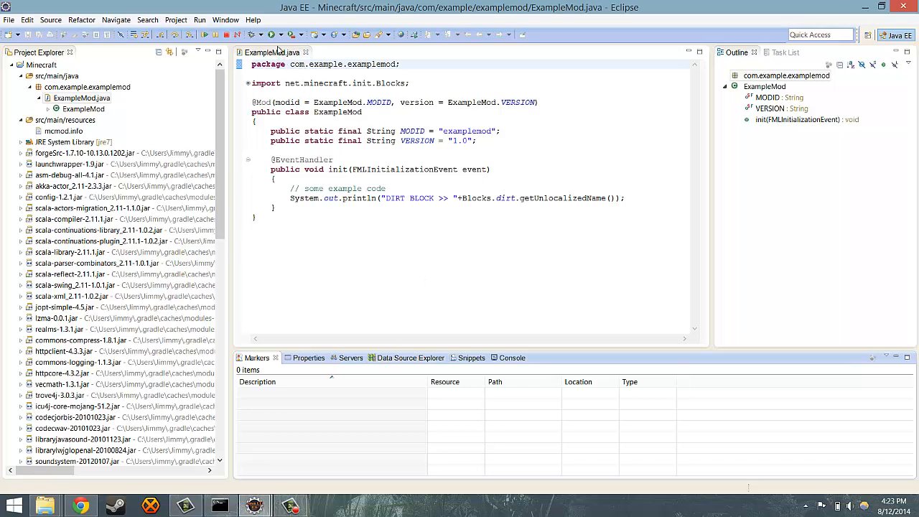
# Step: Start the 1 Client launch configuration from the Run dropdown
pyautogui.click(280, 34)
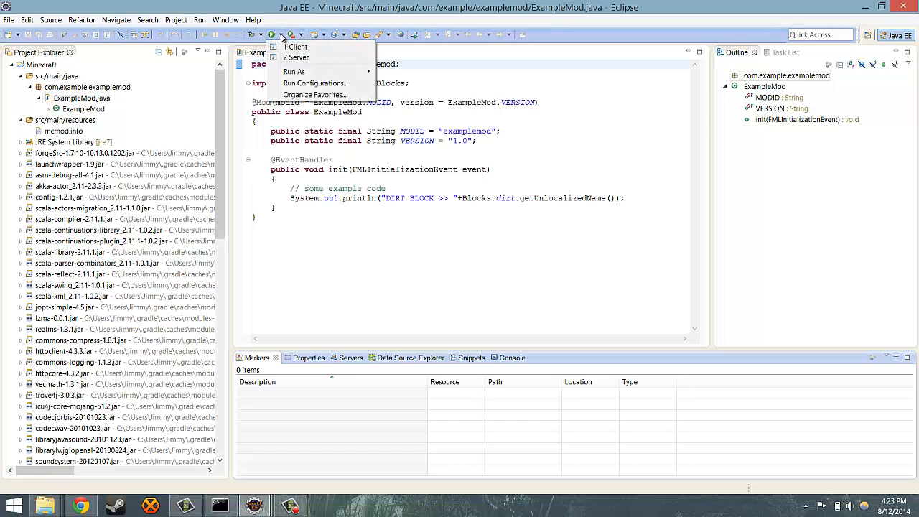
pyautogui.moveTo(296, 46)
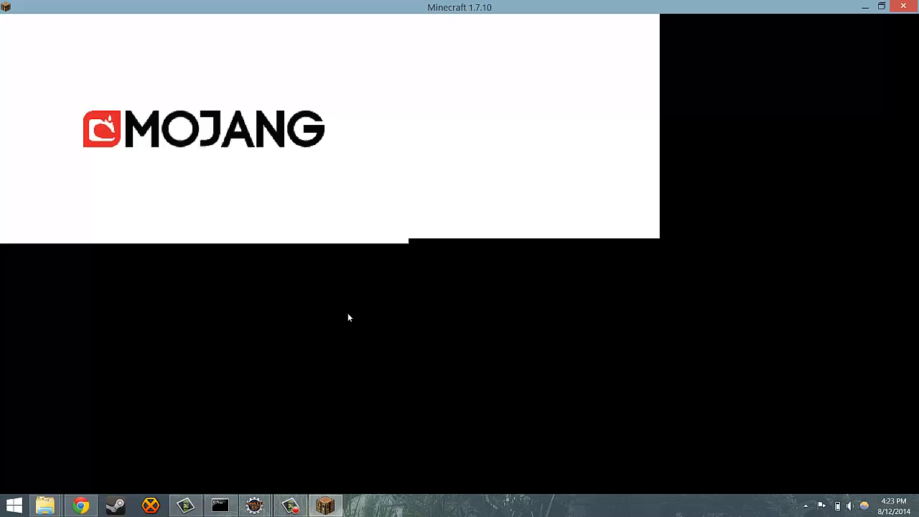
pyautogui.moveTo(293, 293)
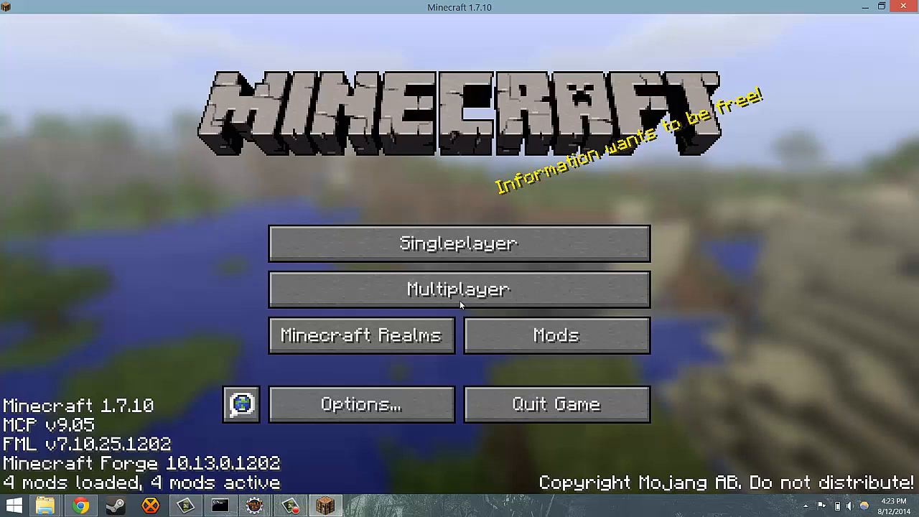
# Step: Confirm Example Mod in the Mods list, glance at Music & Sounds options, then Quit Game
pyautogui.click(556, 337)
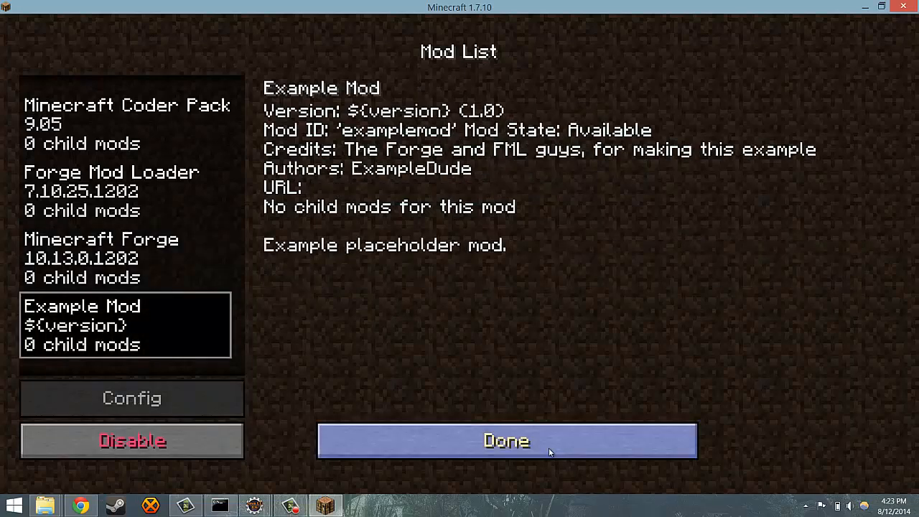
pyautogui.click(505, 440)
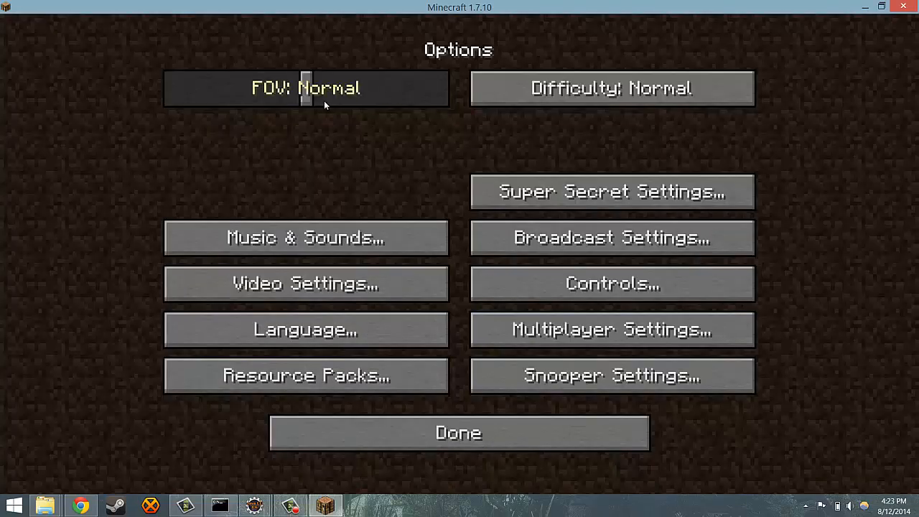
pyautogui.click(305, 238)
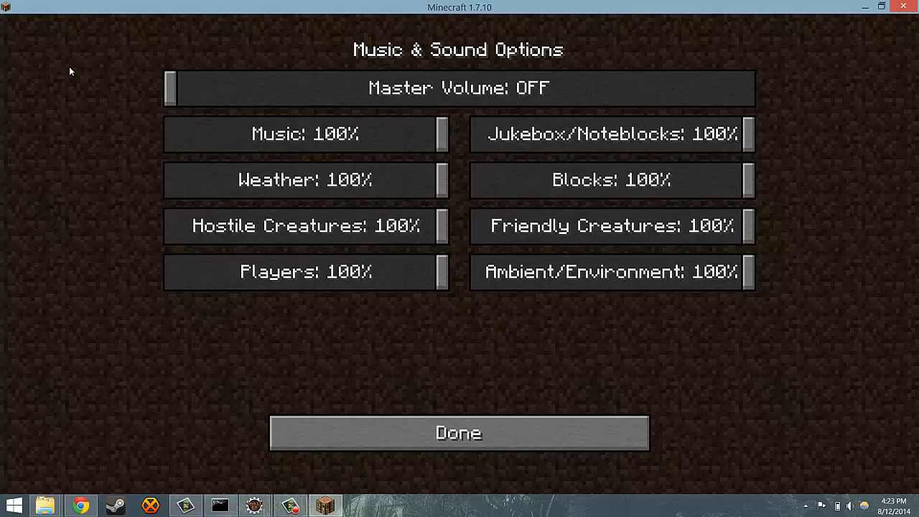
pyautogui.click(458, 432)
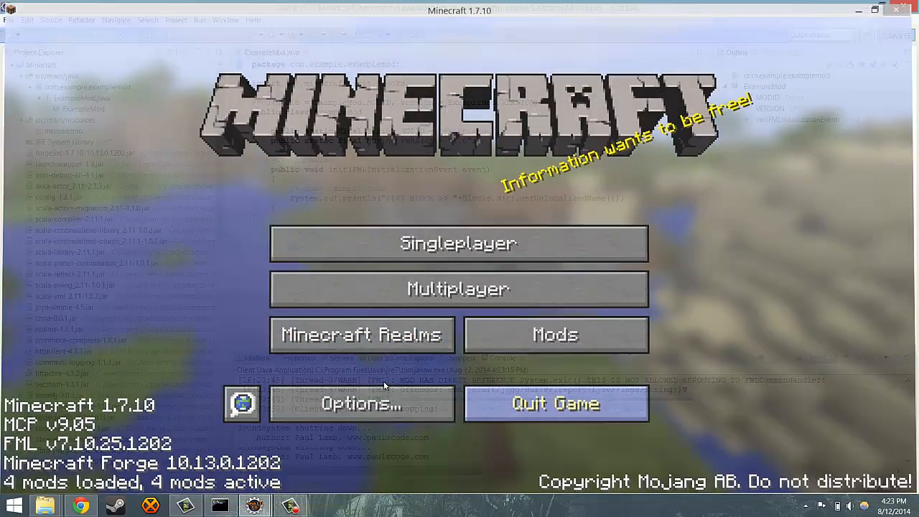
pyautogui.click(554, 402)
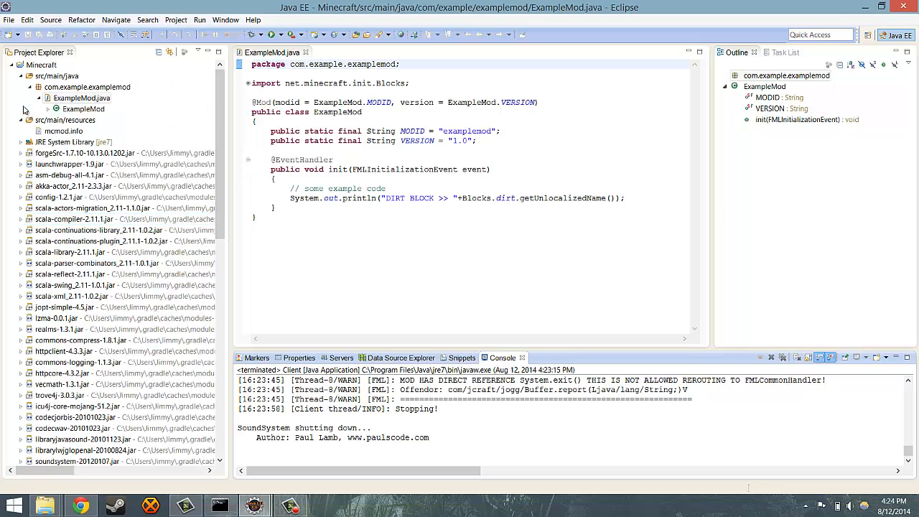